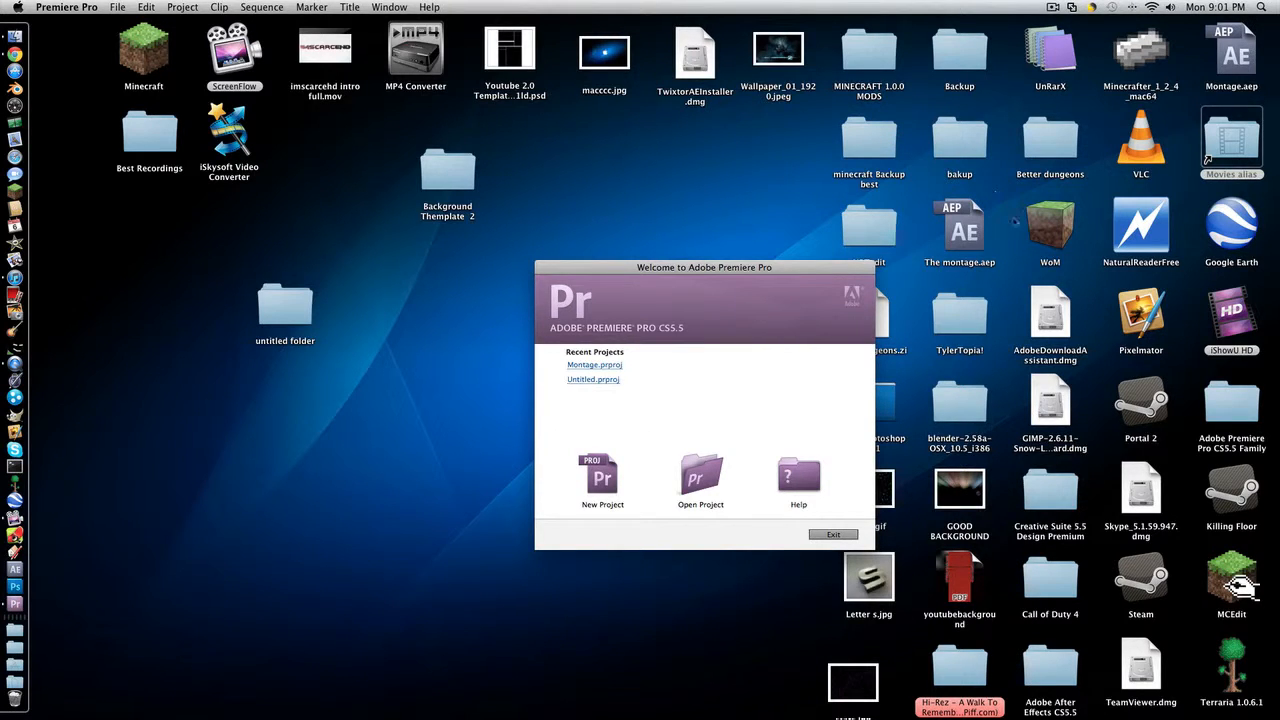
{"action": "mouse_move", "coordinate": [637, 109]}
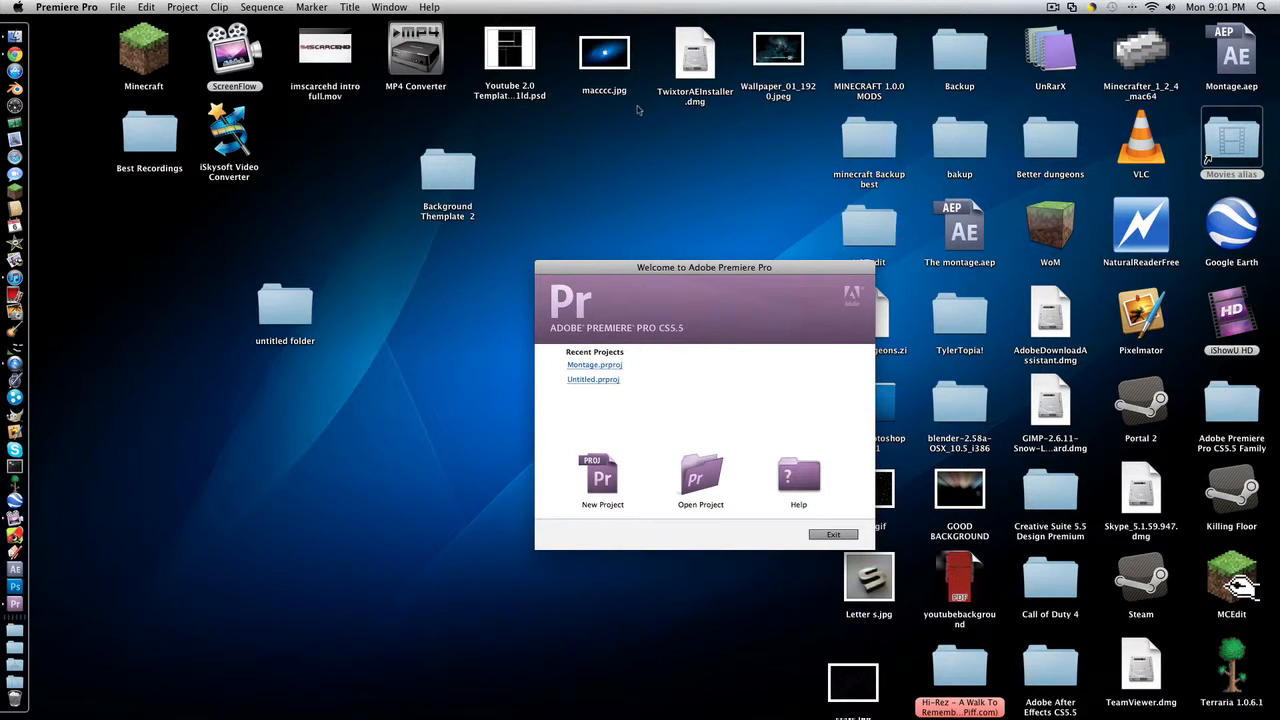
Create the project 'test' and accept the HDV 720p24 preset for Sequence 01
{"action": "left_click_drag", "start_coordinate": [704, 267], "coordinate": [644, 158]}
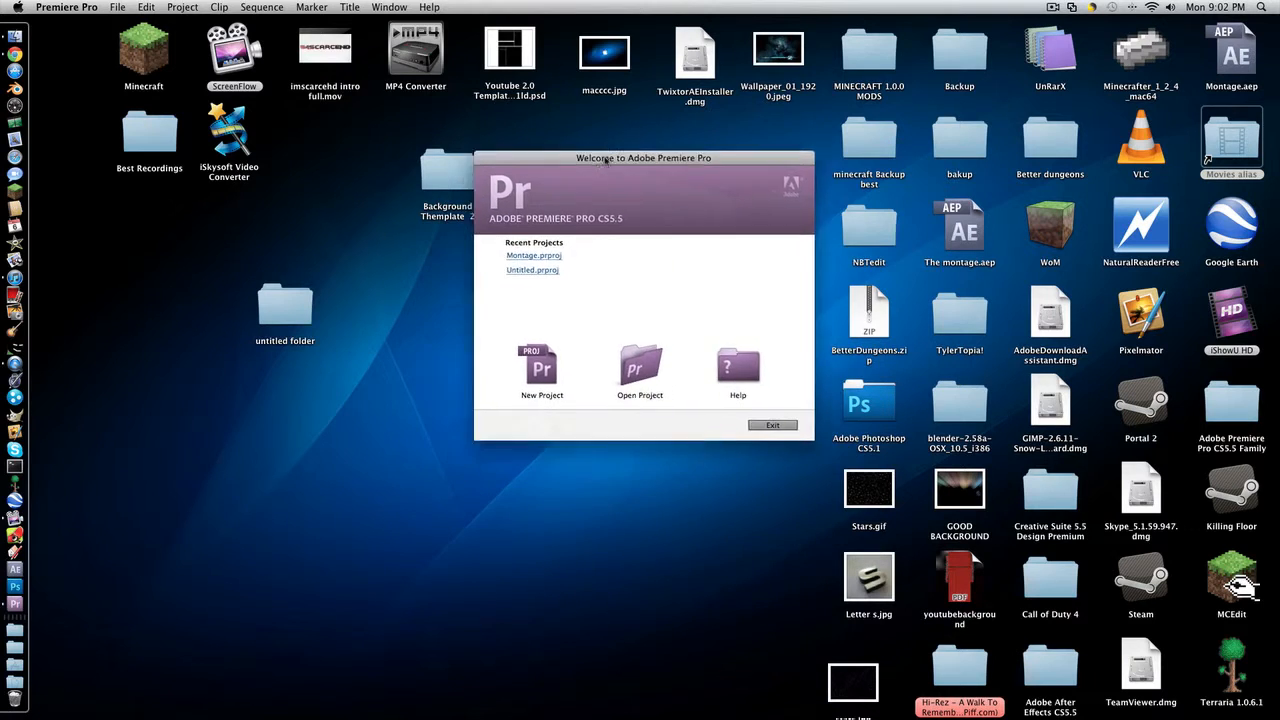
{"action": "left_click_drag", "start_coordinate": [644, 158], "coordinate": [658, 158]}
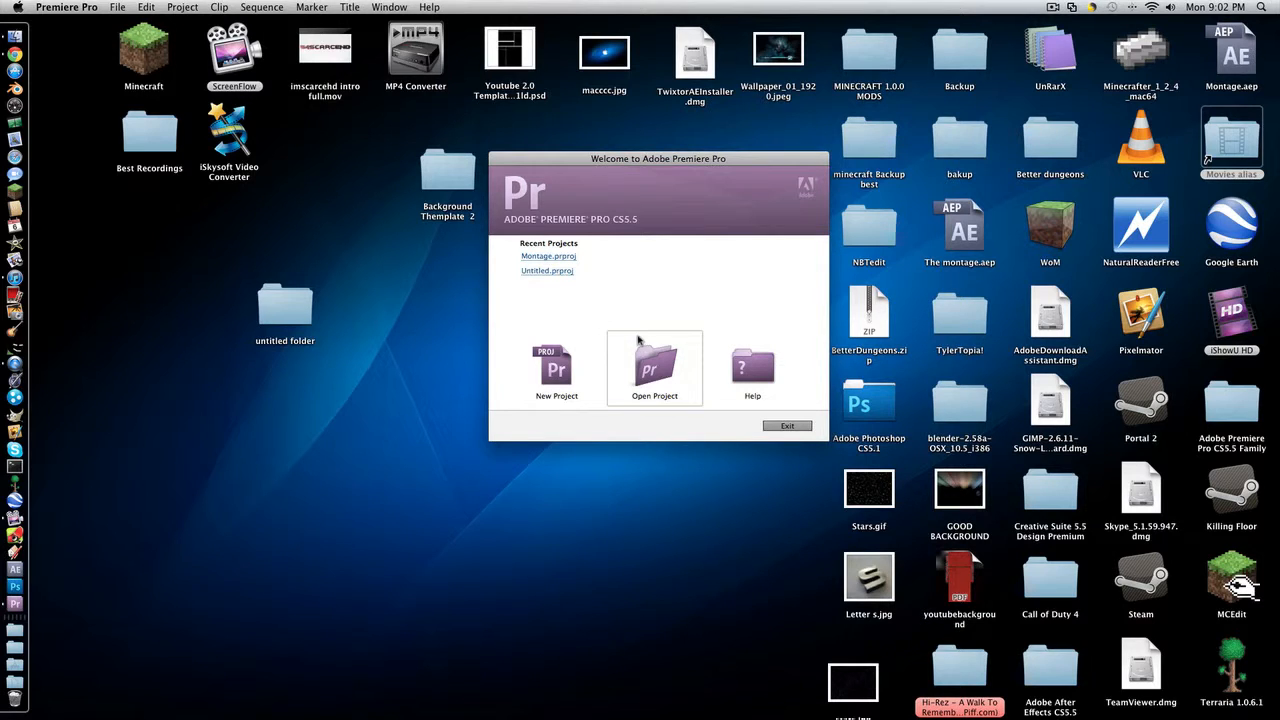
{"action": "mouse_move", "coordinate": [557, 368]}
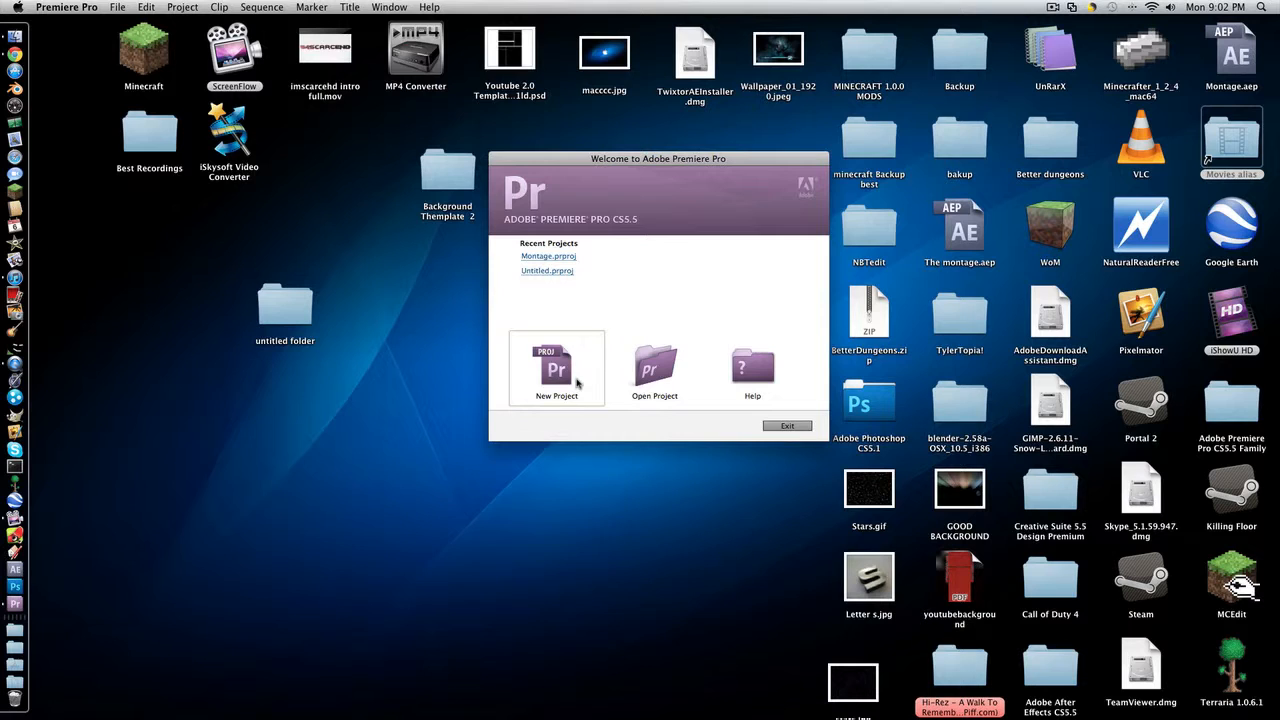
{"action": "left_click", "coordinate": [787, 425]}
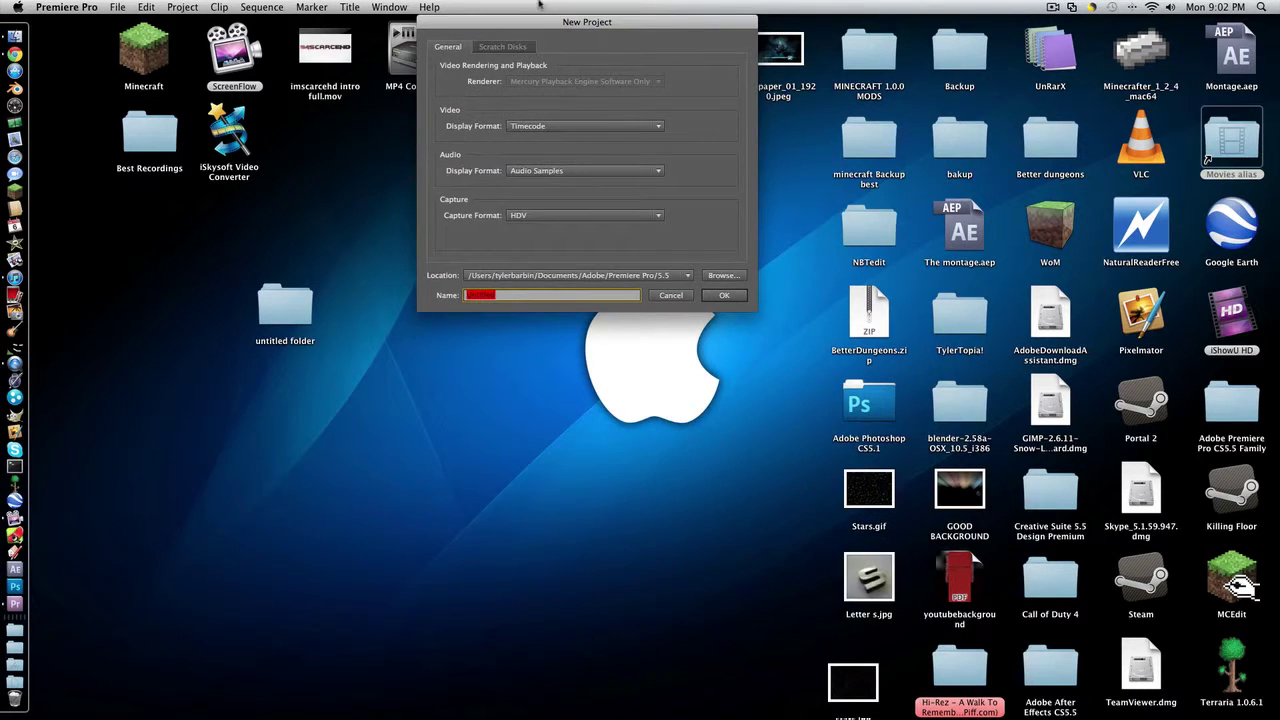
{"action": "left_click_drag", "start_coordinate": [587, 21], "coordinate": [623, 145]}
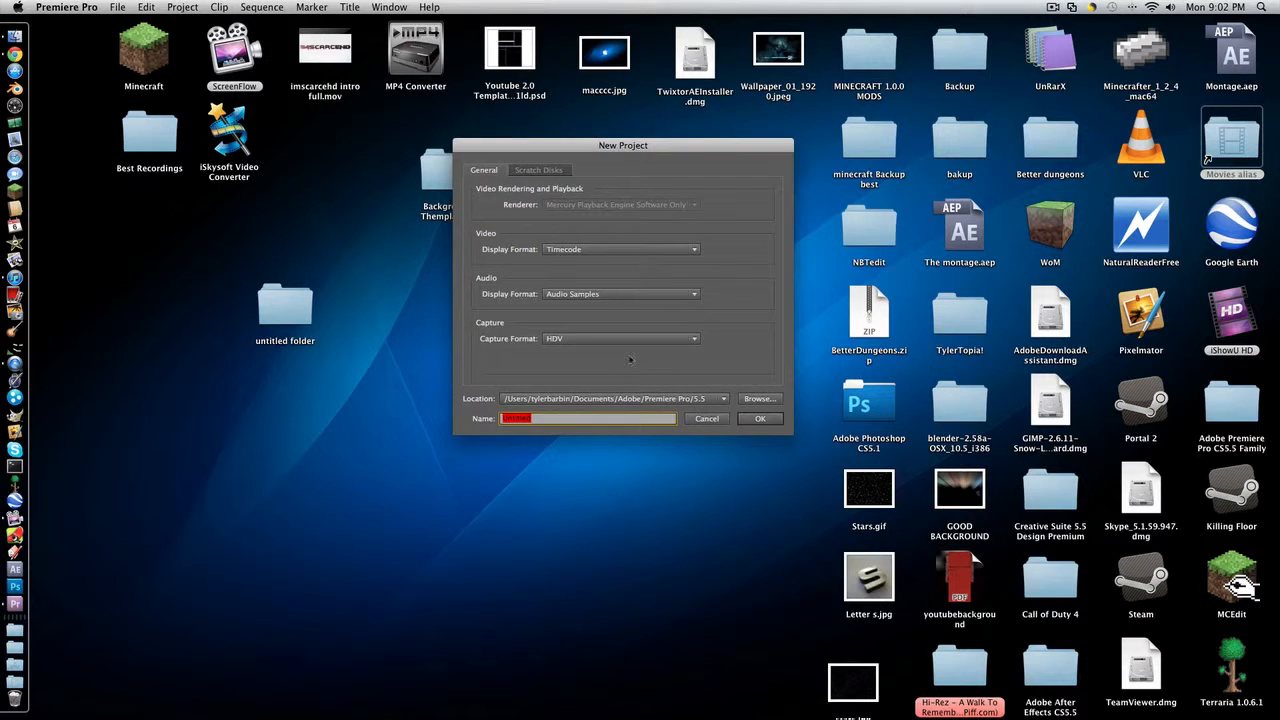
{"action": "mouse_move", "coordinate": [552, 434]}
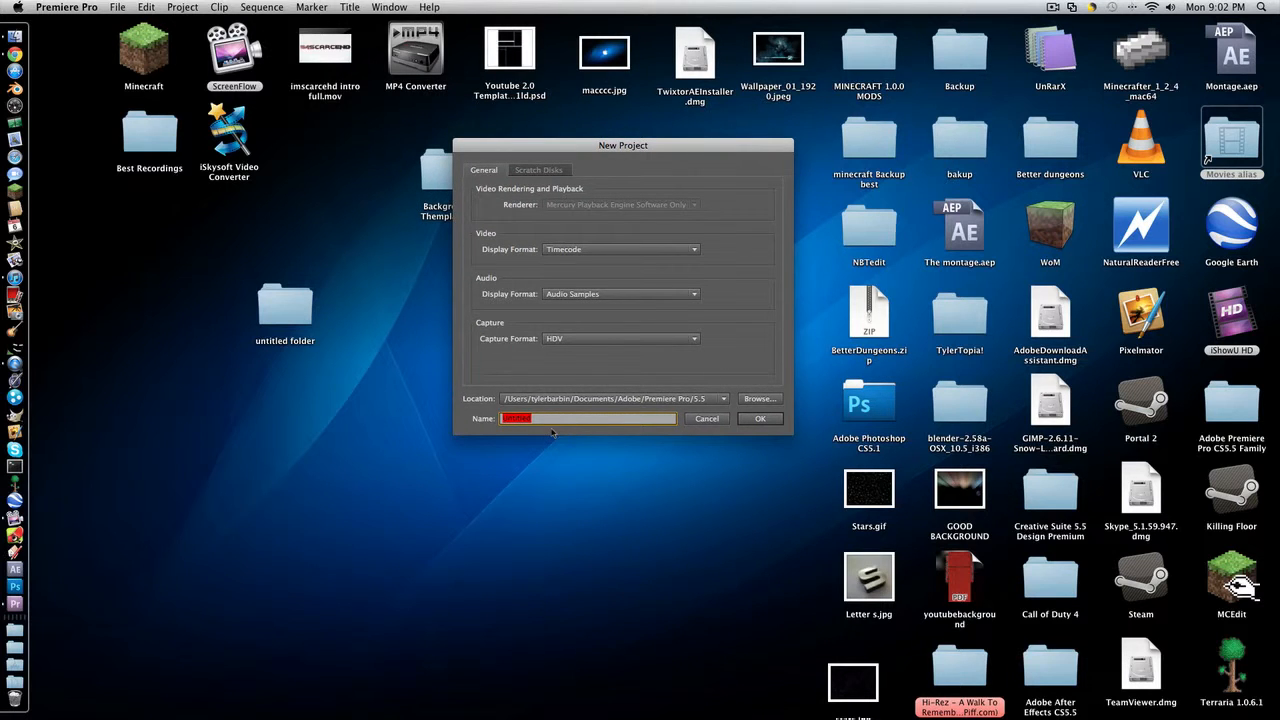
{"action": "type", "text": "test"}
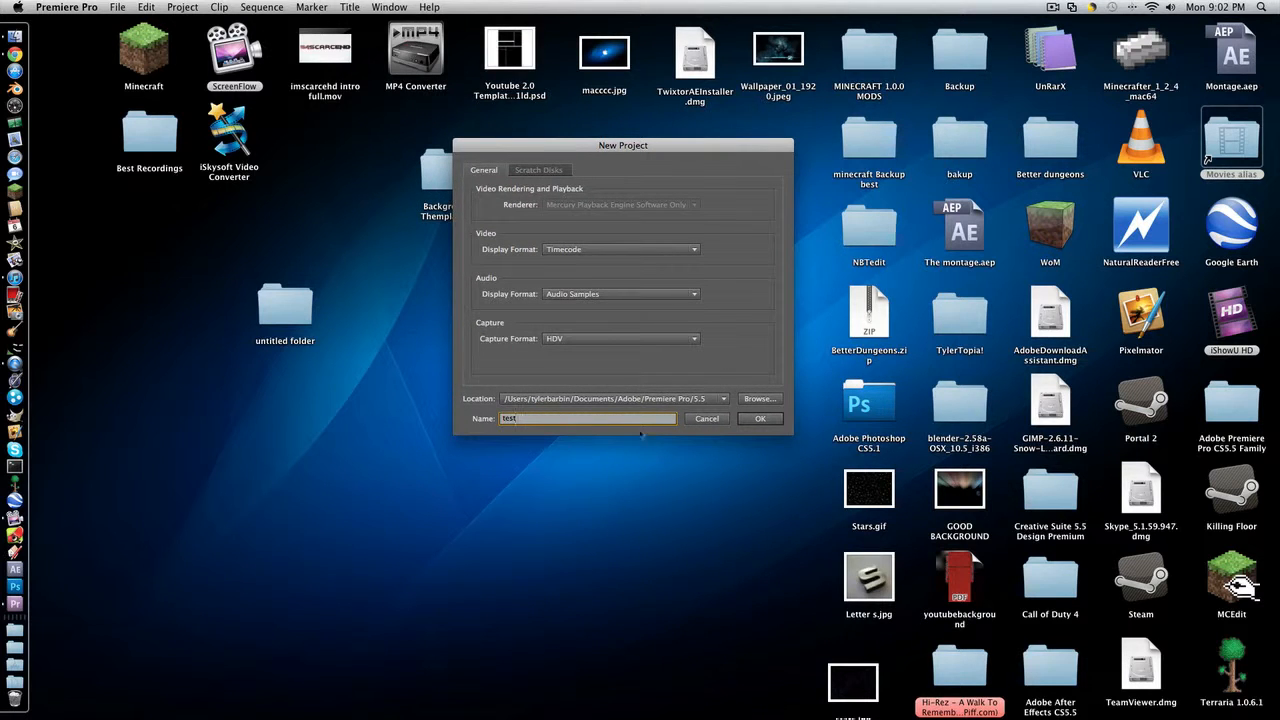
{"action": "left_click", "coordinate": [760, 418]}
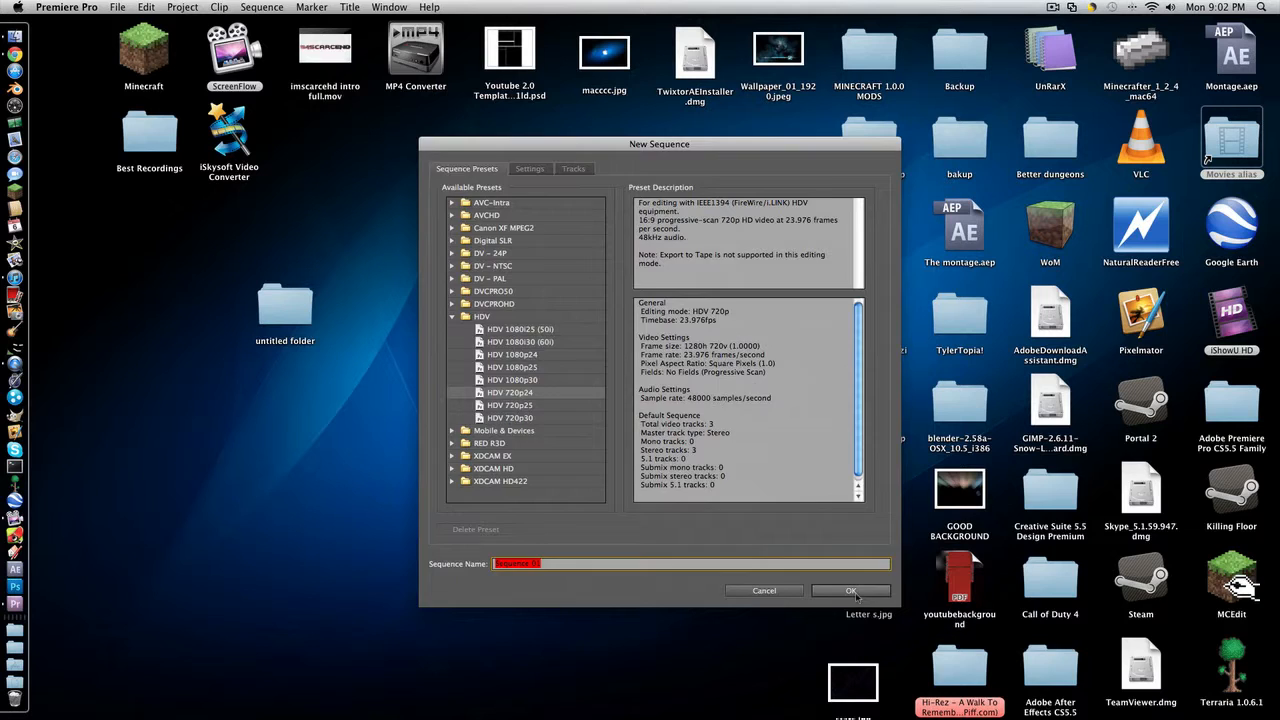
{"action": "left_click", "coordinate": [851, 590]}
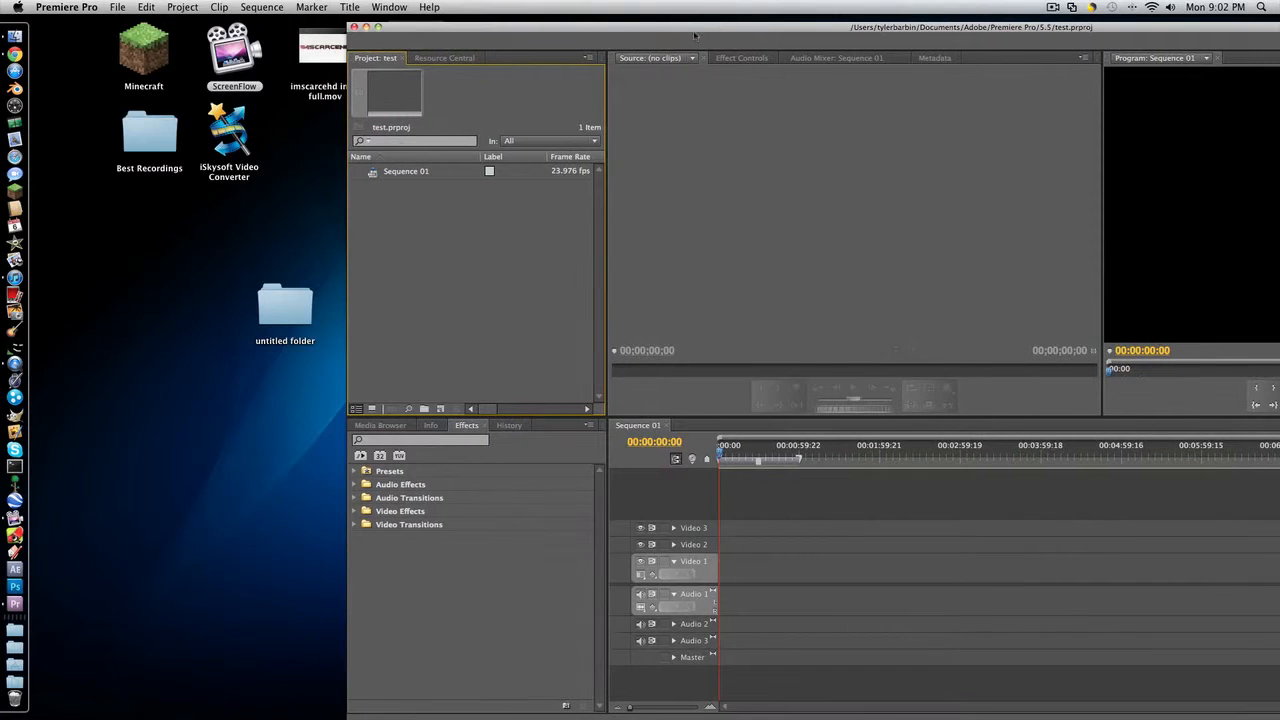
Maximize the Project panel and open 120127-0950.mp4 in the Source Monitor
{"action": "double_click", "coordinate": [149, 131]}
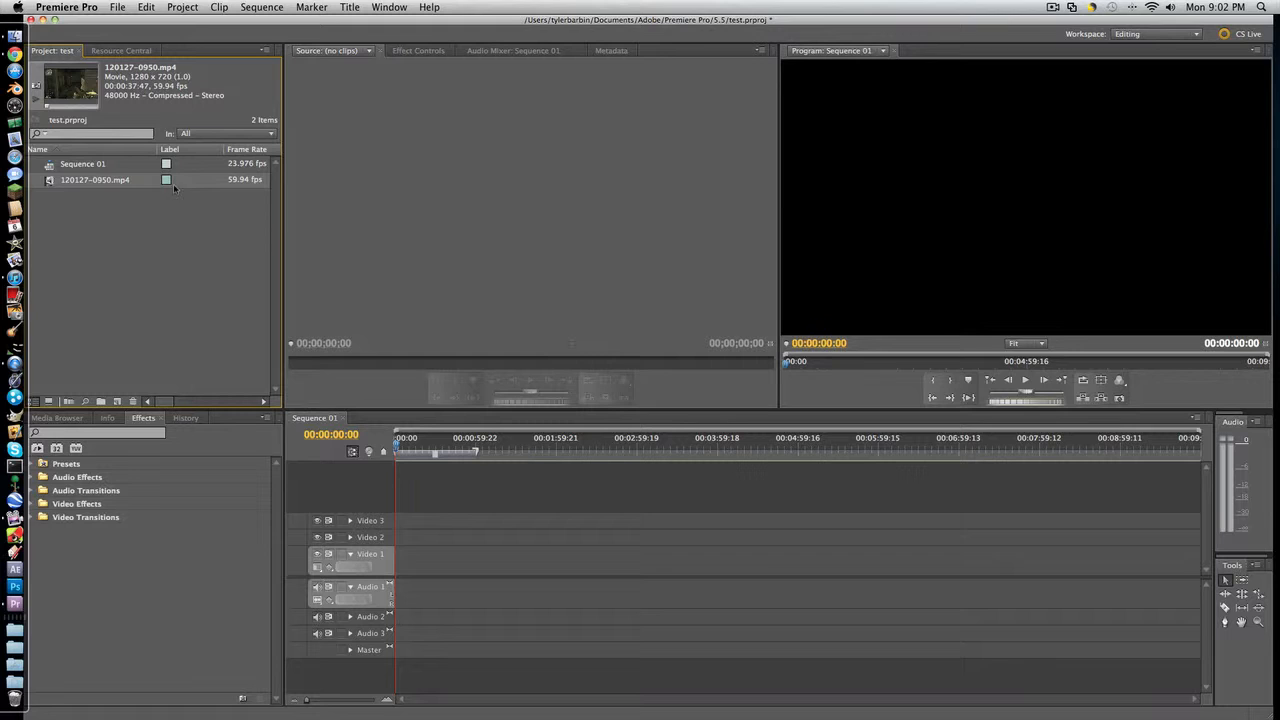
{"action": "double_click", "coordinate": [95, 179]}
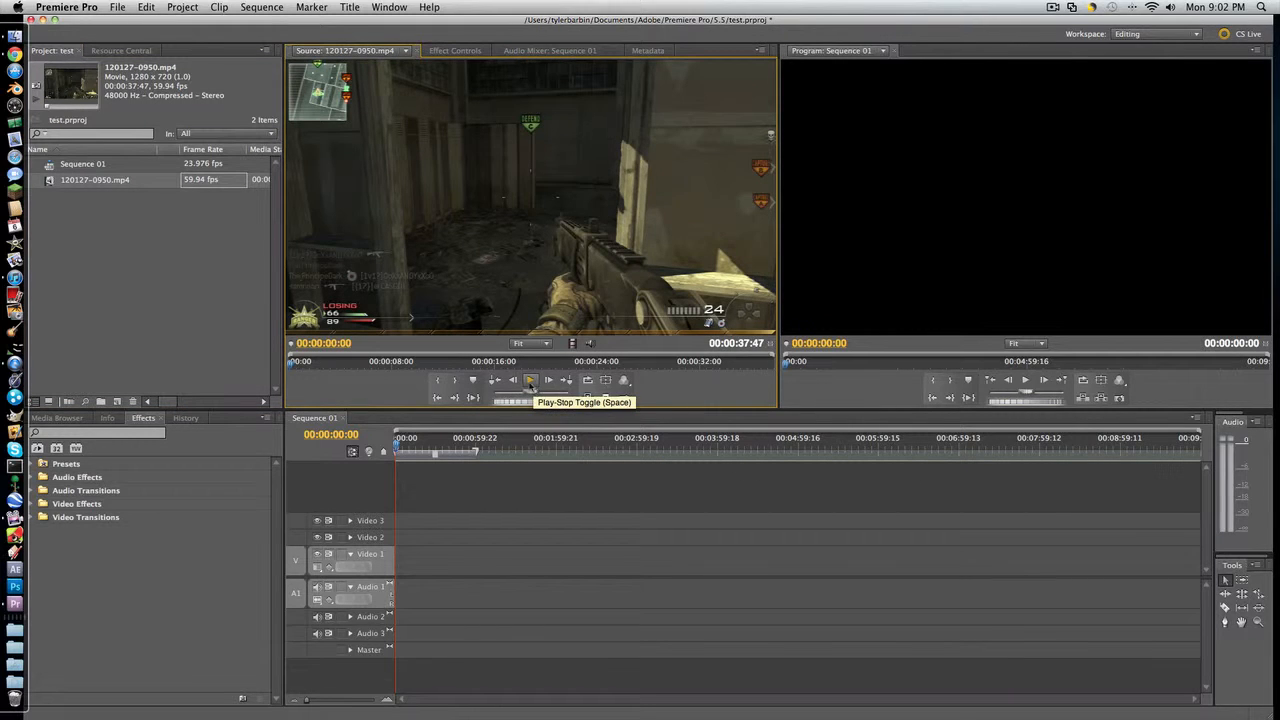
{"action": "left_click", "coordinate": [530, 379]}
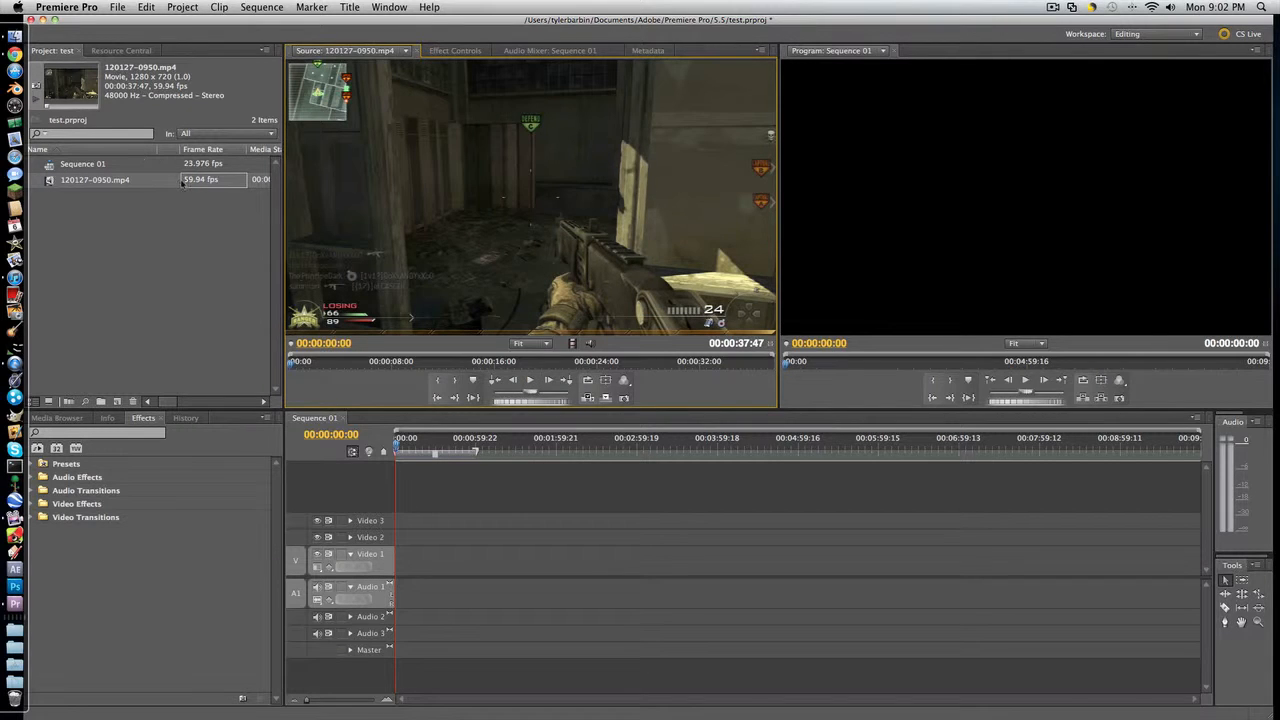
{"action": "left_click", "coordinate": [213, 179]}
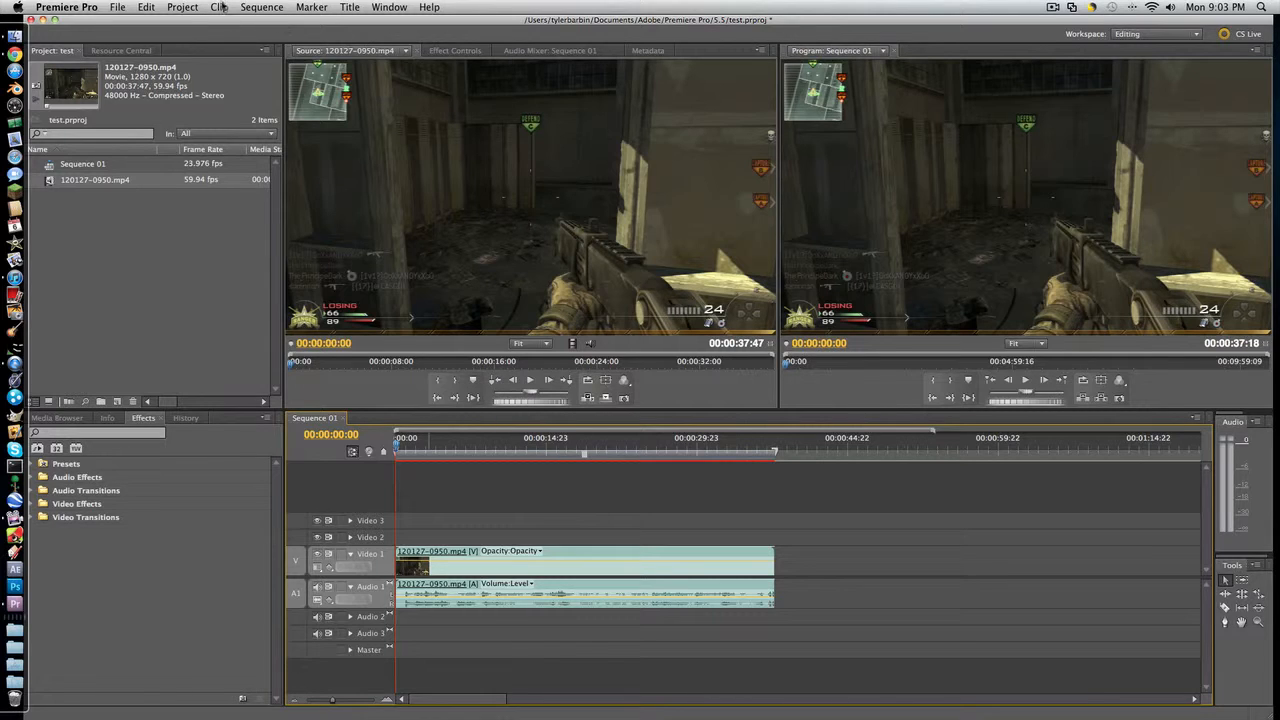
Open the Sequence menu to reach its render options
{"action": "left_click", "coordinate": [261, 7]}
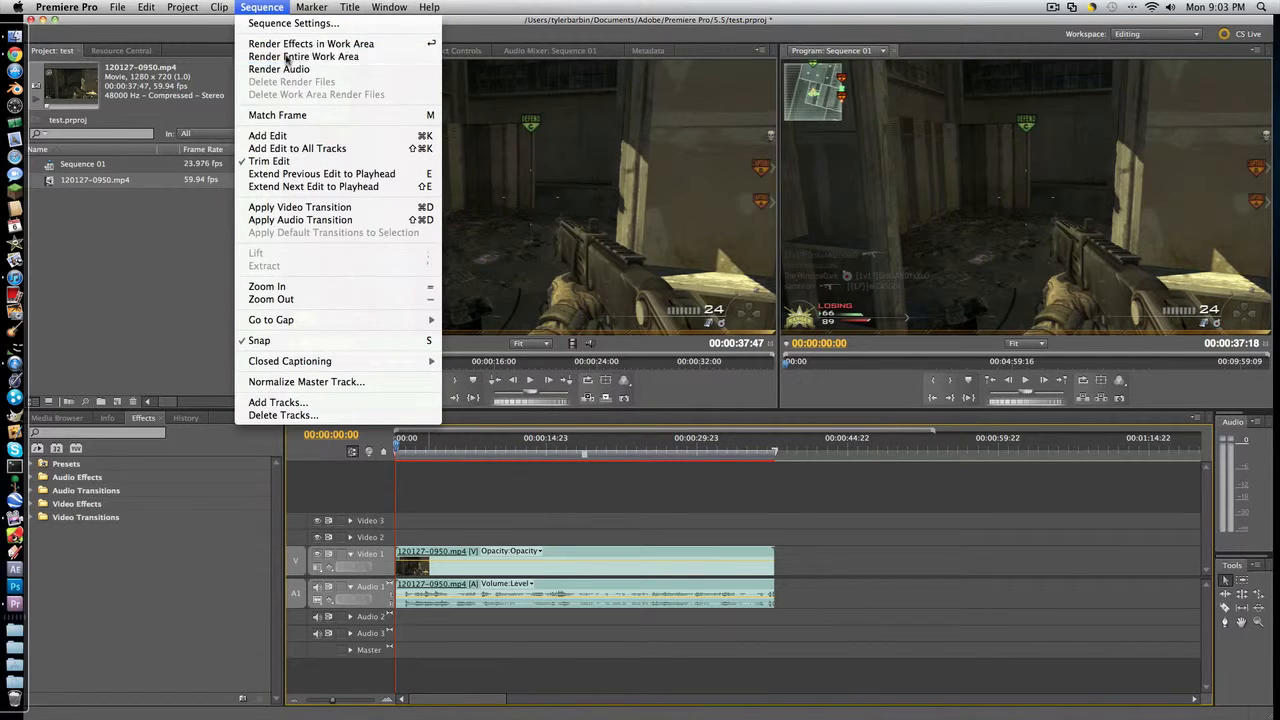
Render Sequence 01's entire work area with Render Entire Work Area
{"action": "left_click", "coordinate": [303, 56]}
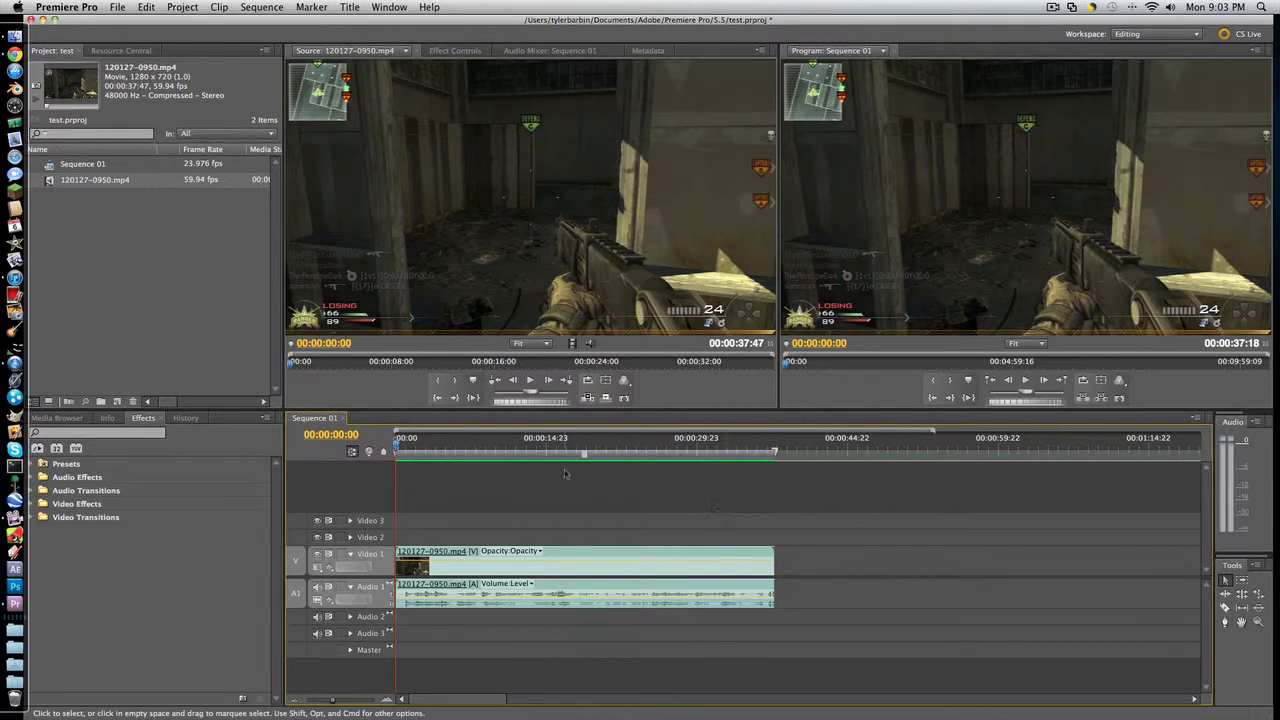
{"action": "mouse_move", "coordinate": [352, 451]}
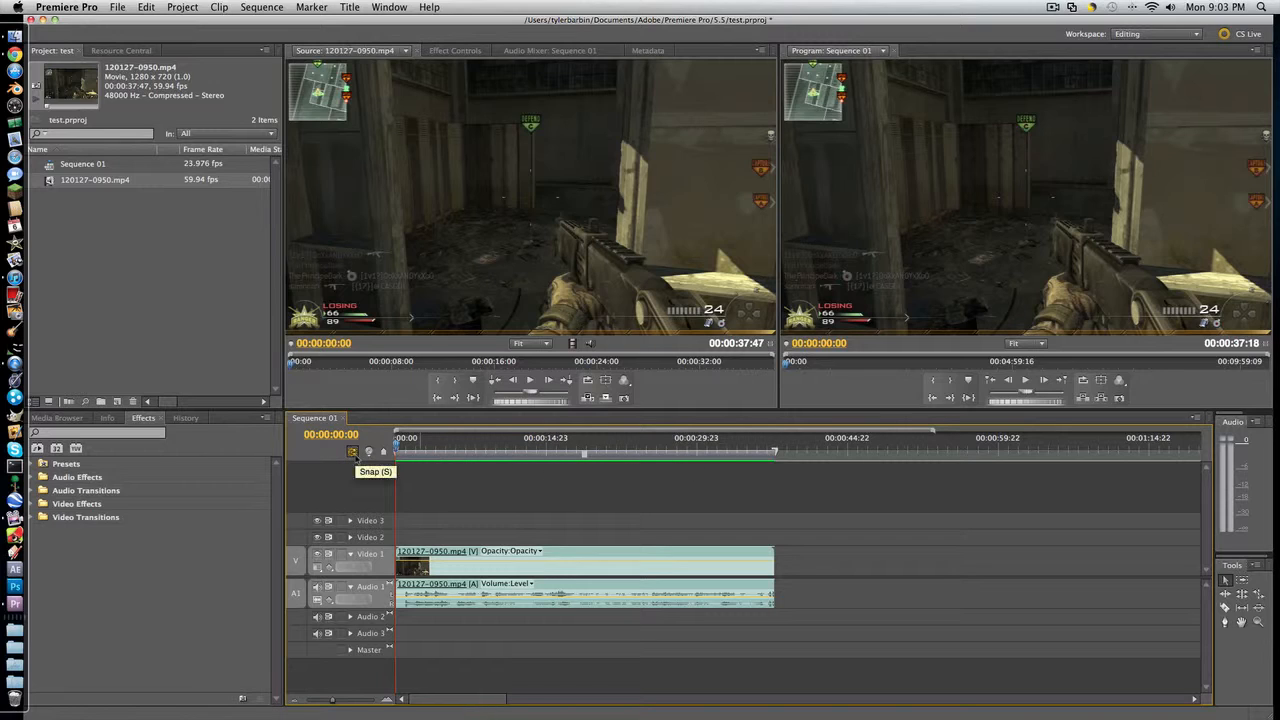
{"action": "mouse_move", "coordinate": [415, 240]}
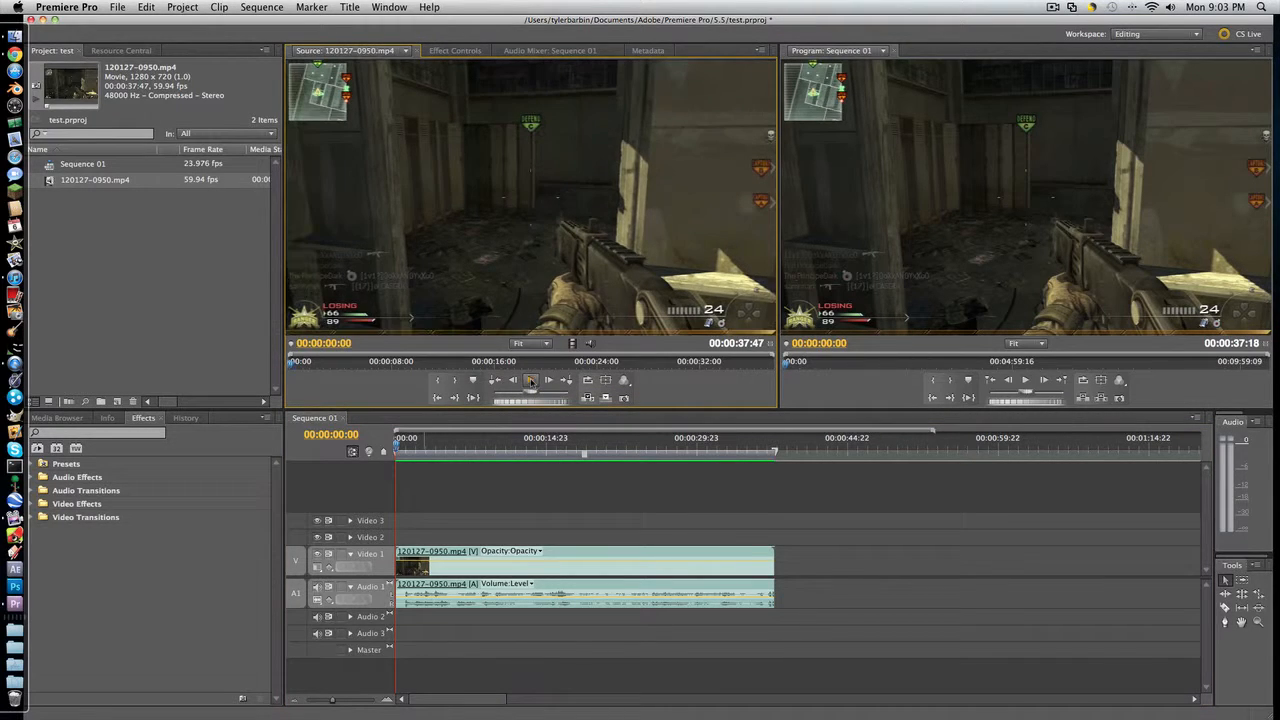
{"action": "left_click", "coordinate": [530, 380]}
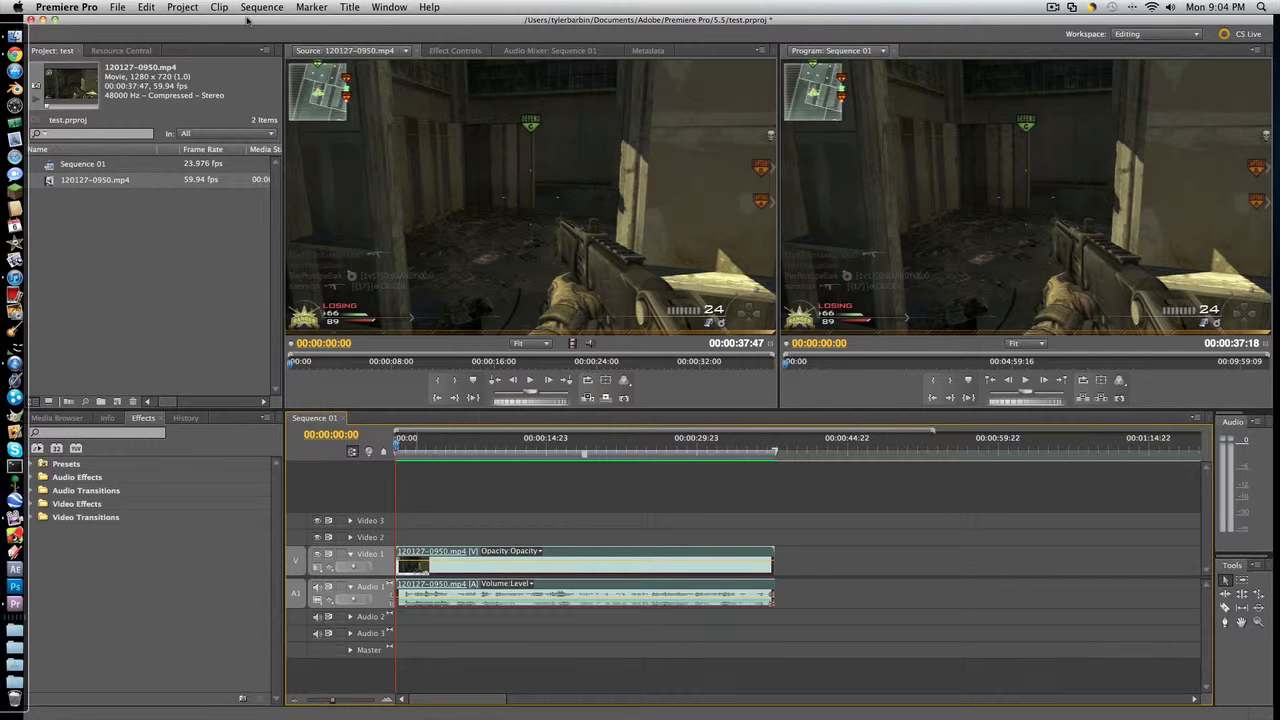
{"action": "mouse_move", "coordinate": [335, 78]}
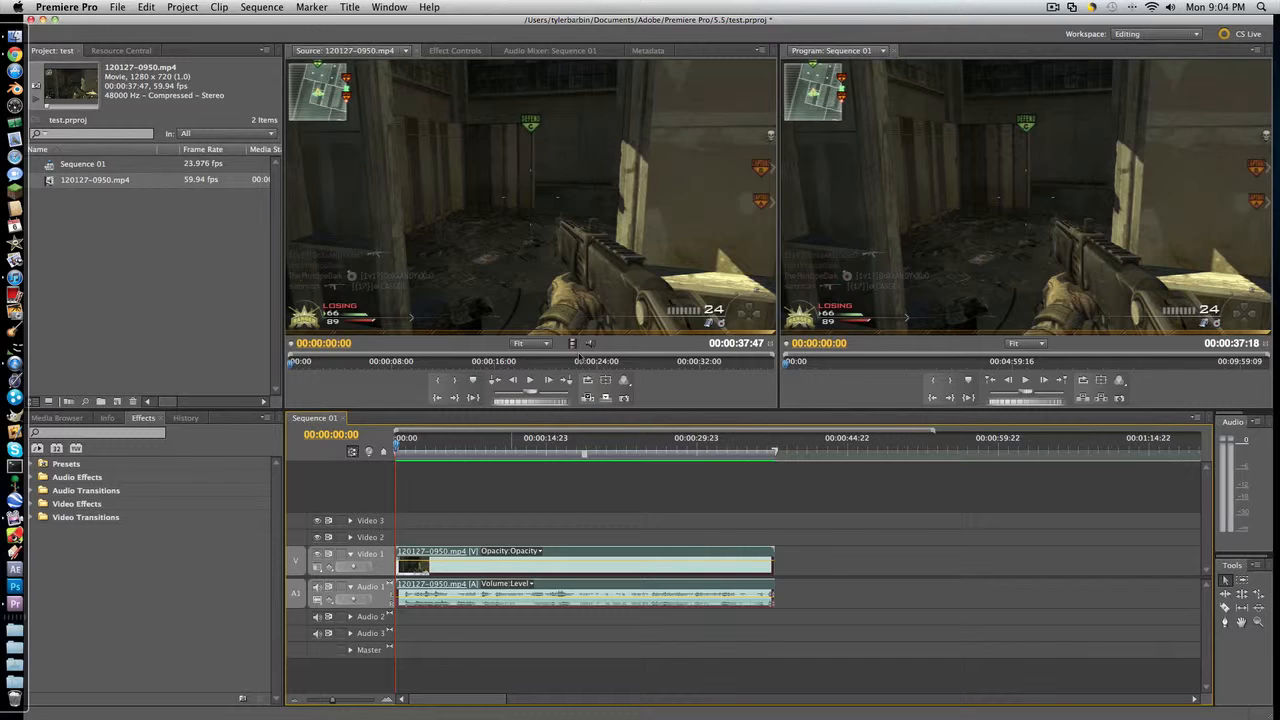
{"action": "mouse_move", "coordinate": [513, 390]}
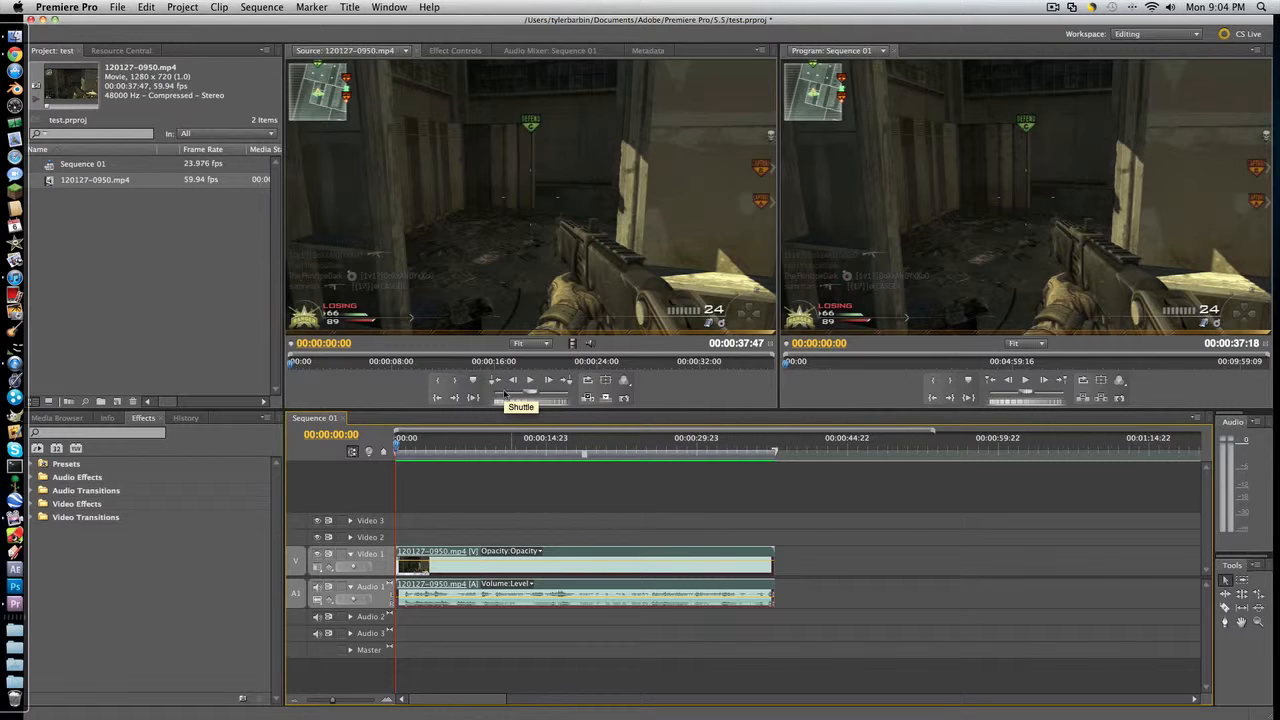